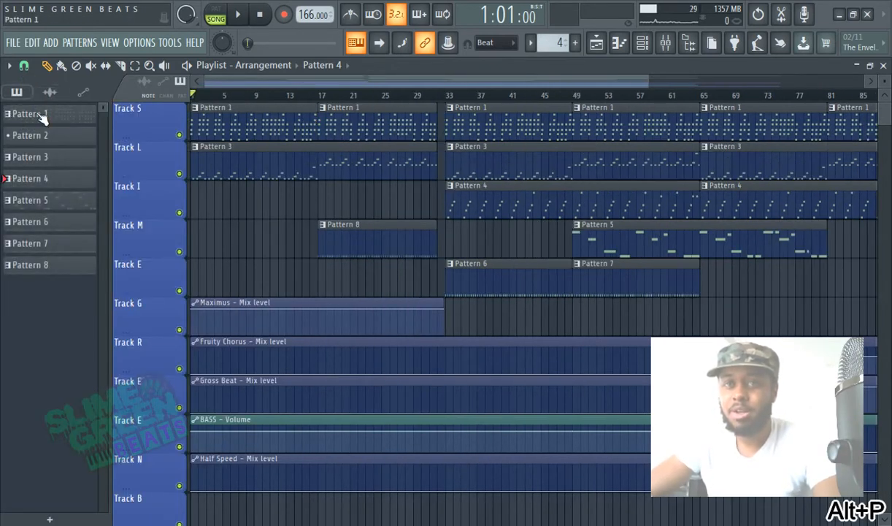
mouse_move(290, 271)
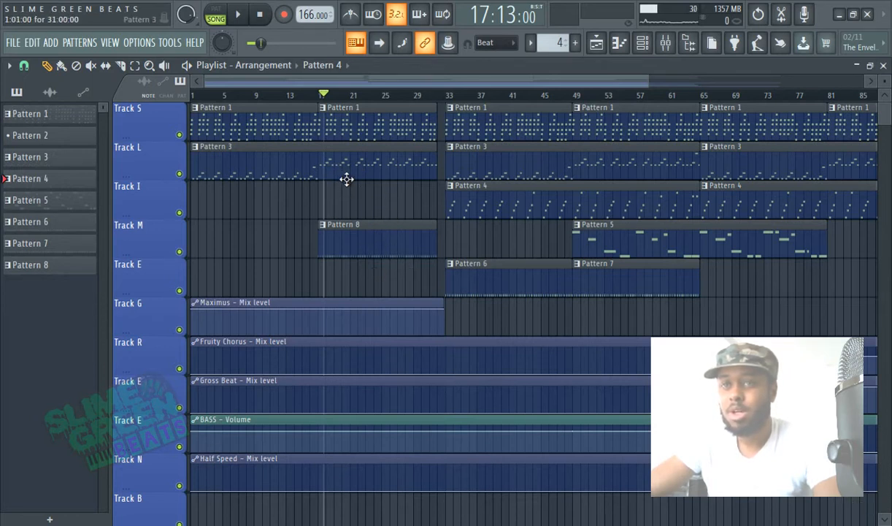
Merge the opening Pattern 1 and Pattern 3 clips into one Pattern 2 clip via Edit > Merge pattern clips
drag(265, 114, 318, 173)
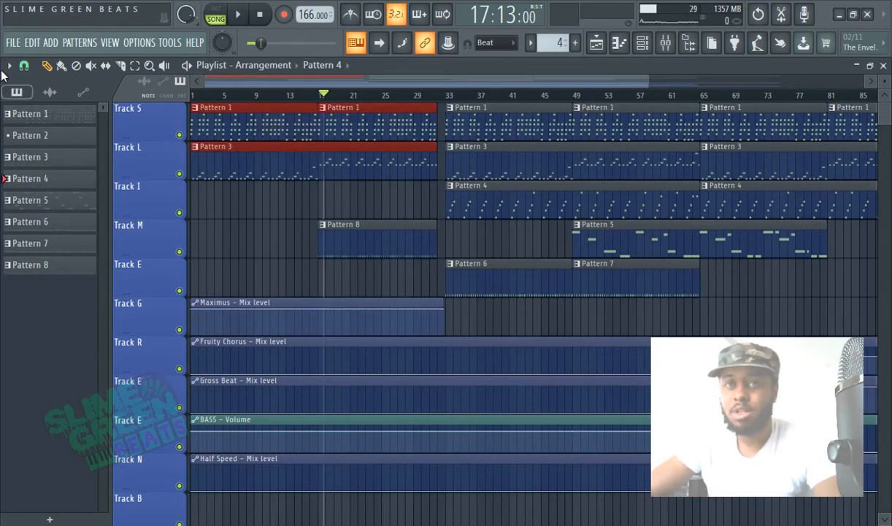
click(9, 65)
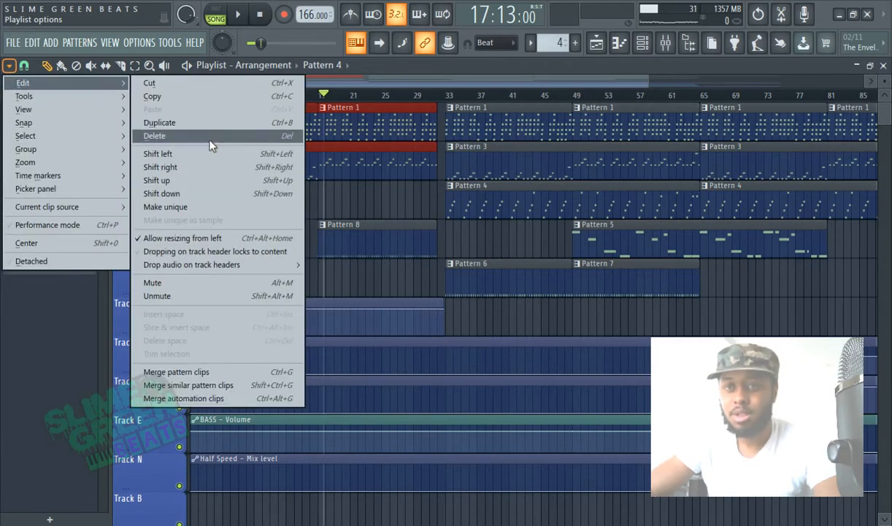
mouse_move(202, 373)
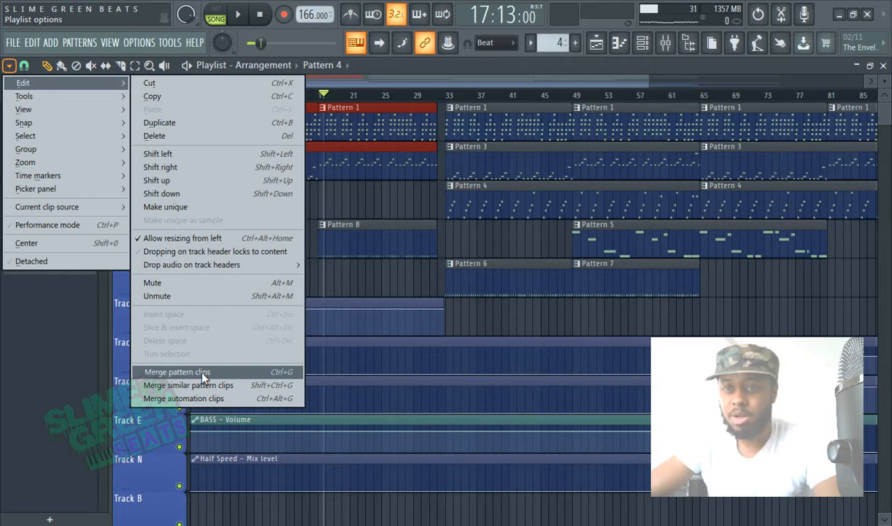
click(178, 372)
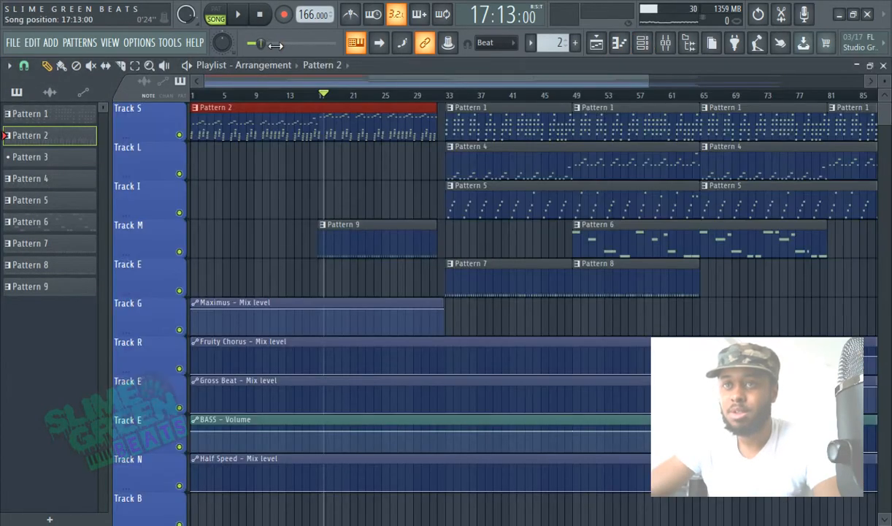
Toggle playback from the transport bar before working on the middle section
click(239, 14)
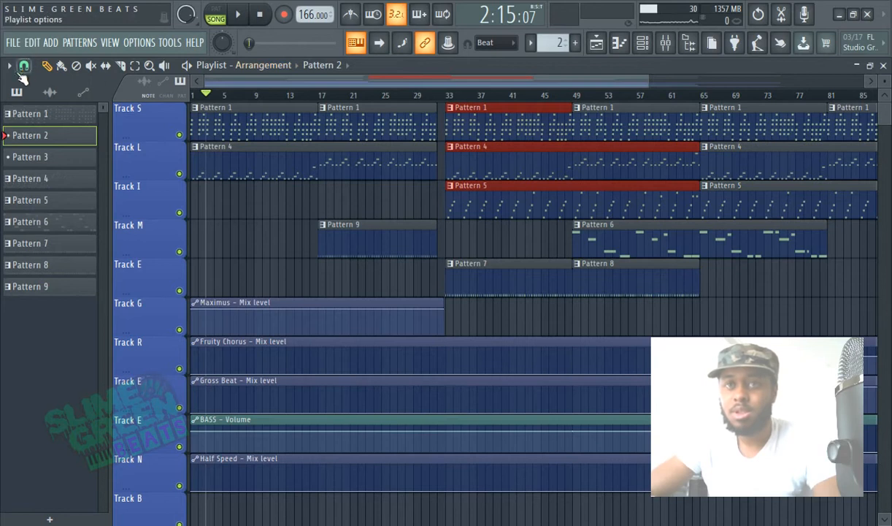
Merge the middle section's three clips into one Pattern 2 clip and audition it from bar 33
click(9, 66)
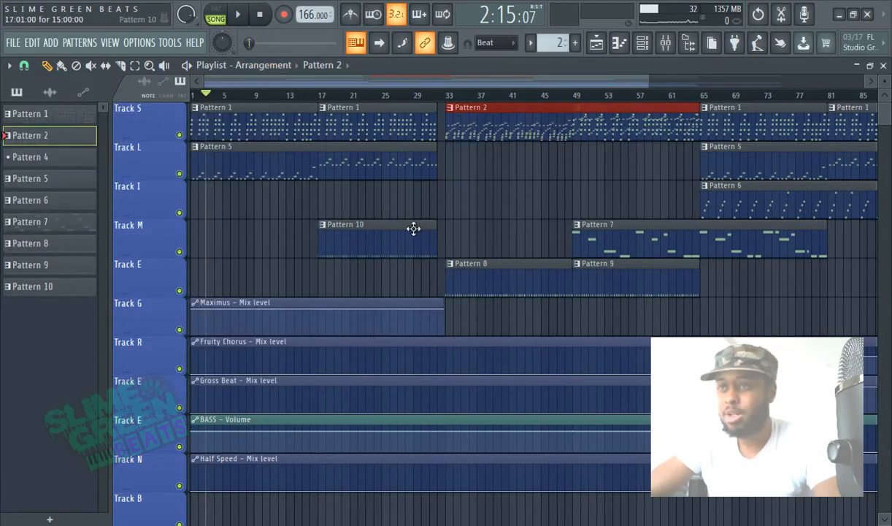
click(438, 95)
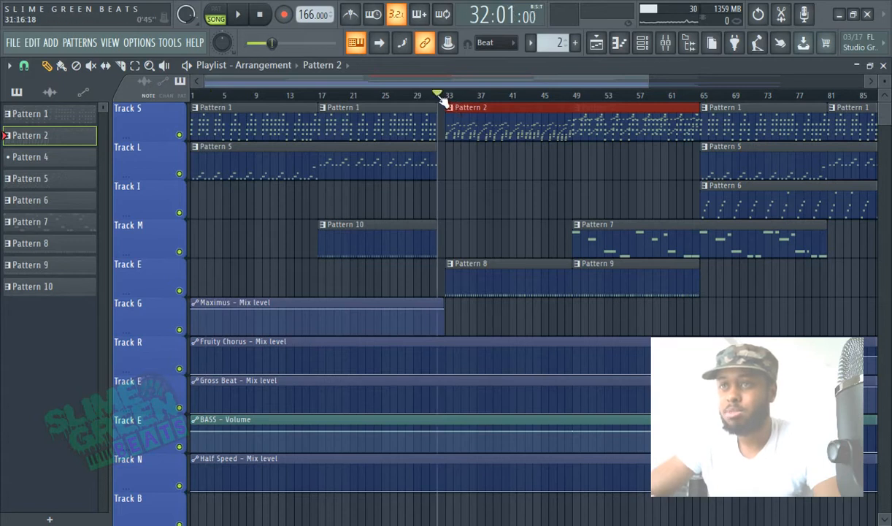
click(238, 15)
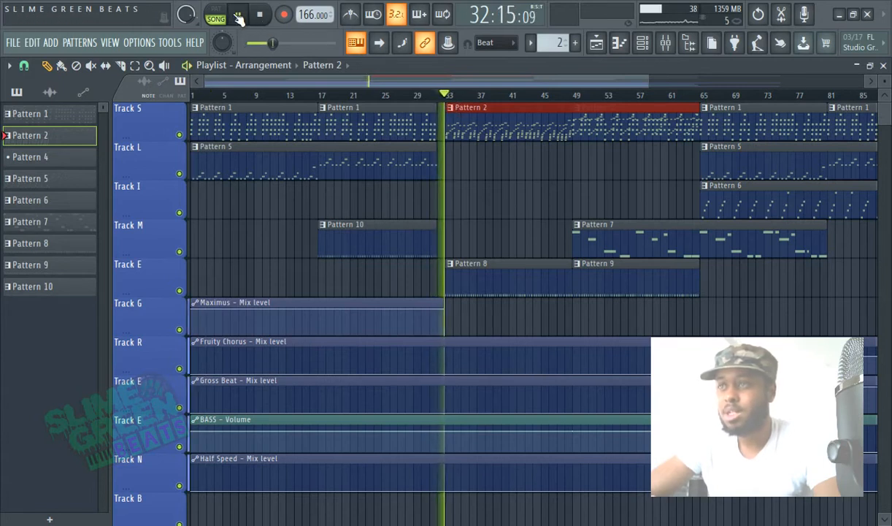
click(237, 15)
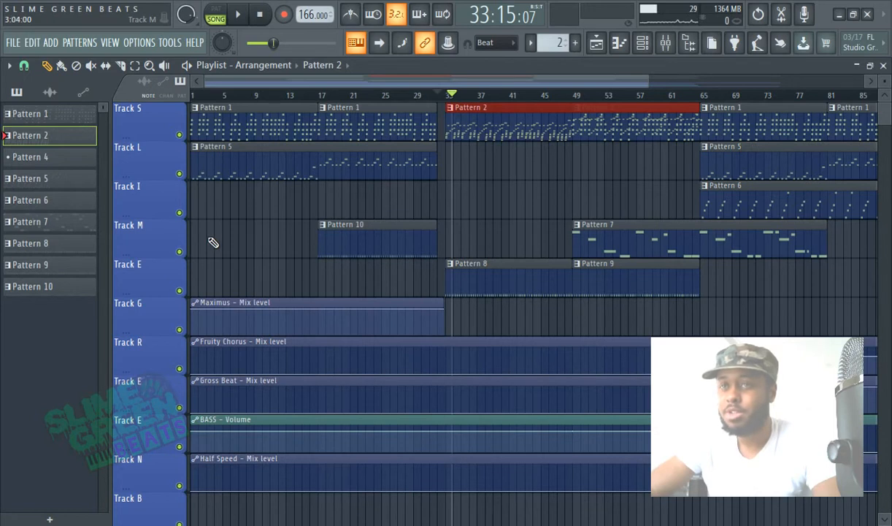
mouse_move(254, 260)
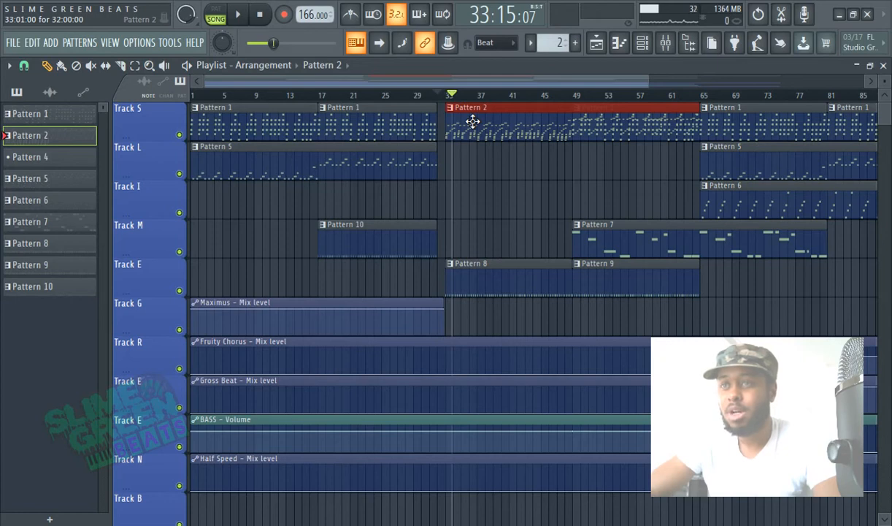
Split the merged middle clip by channel into ElectraX2 and ElectraX2 #3 clips, then play the arrangement
click(643, 42)
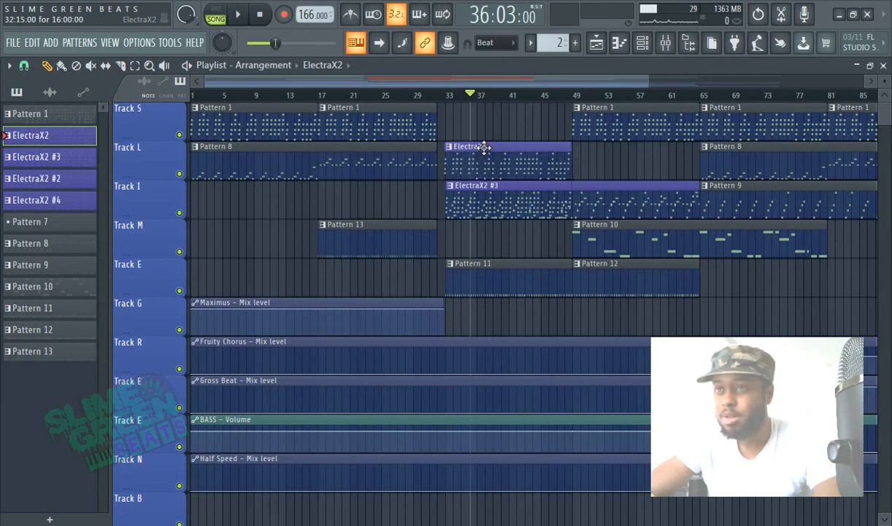
click(238, 15)
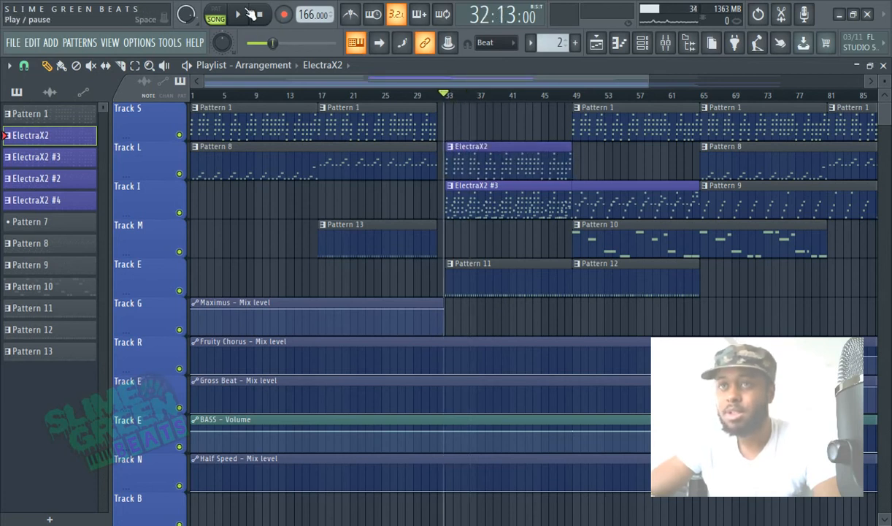